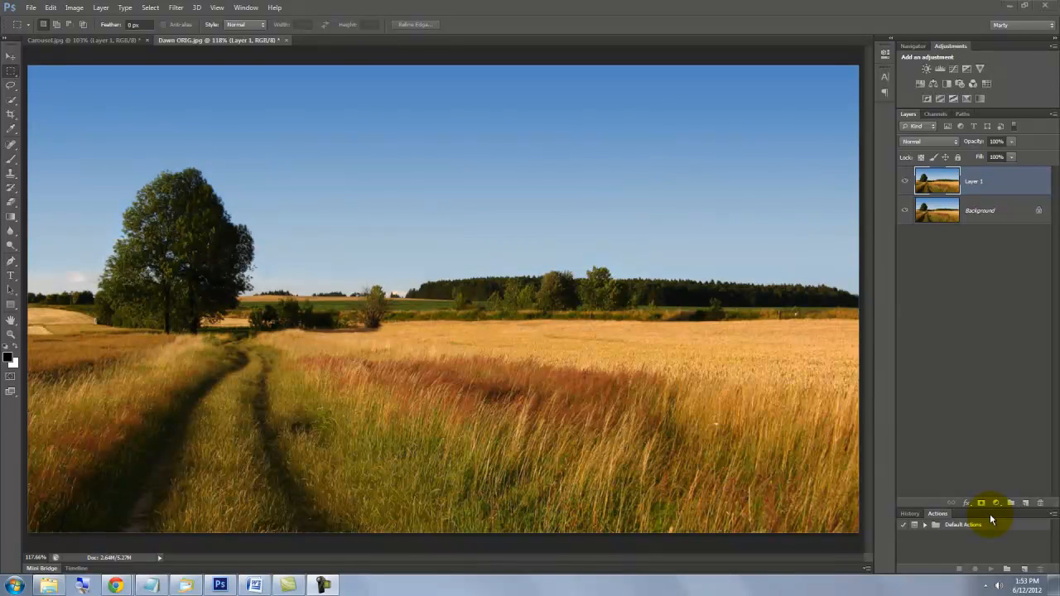
mouse_move(1008, 538)
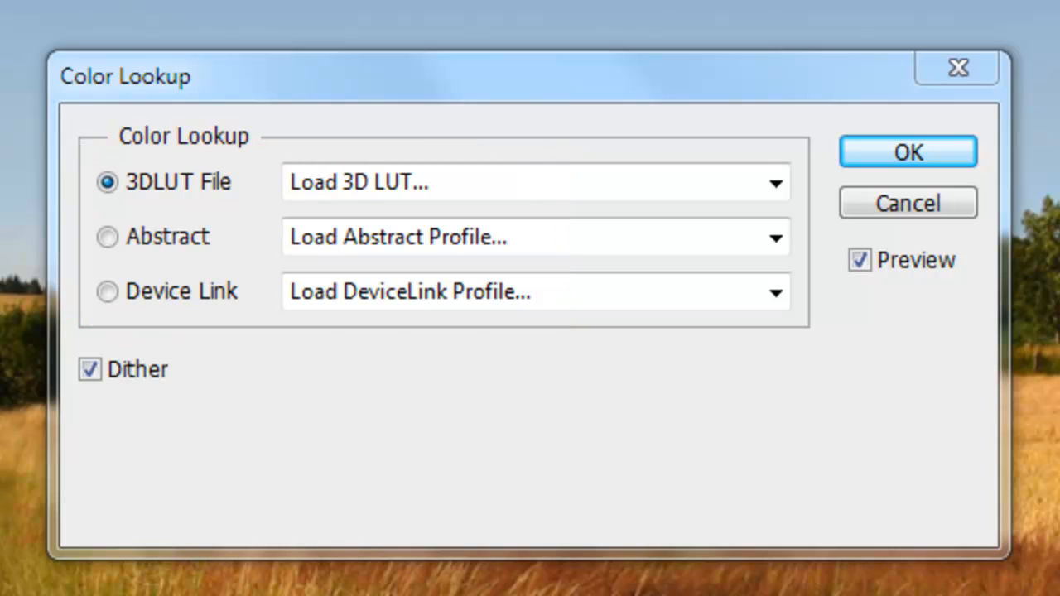
Dismiss the standalone Color Lookup dialog and add a Color Lookup adjustment layer to the wheat-field photo.
click(908, 152)
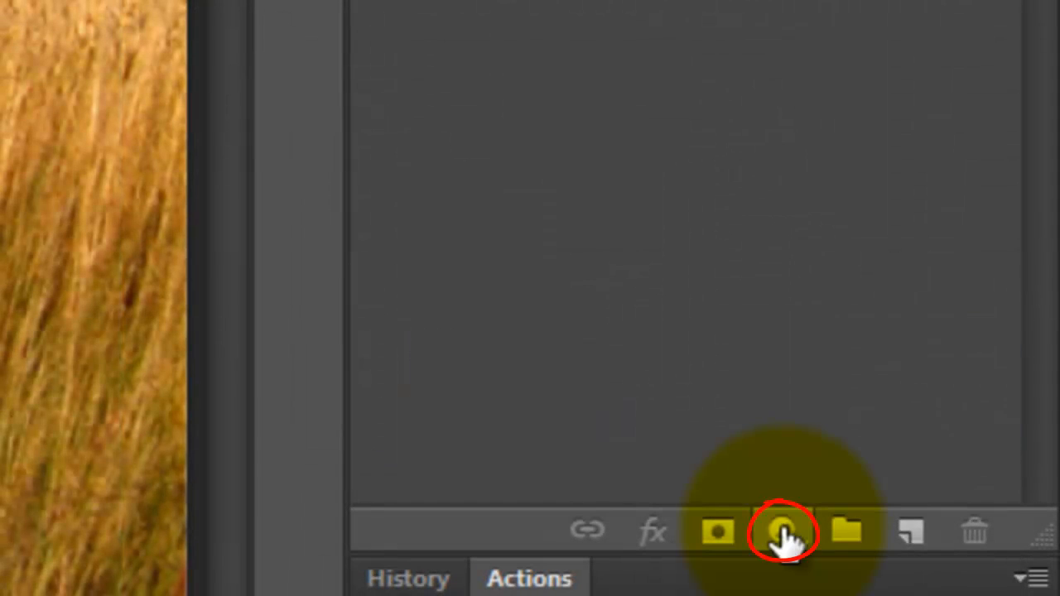
click(776, 532)
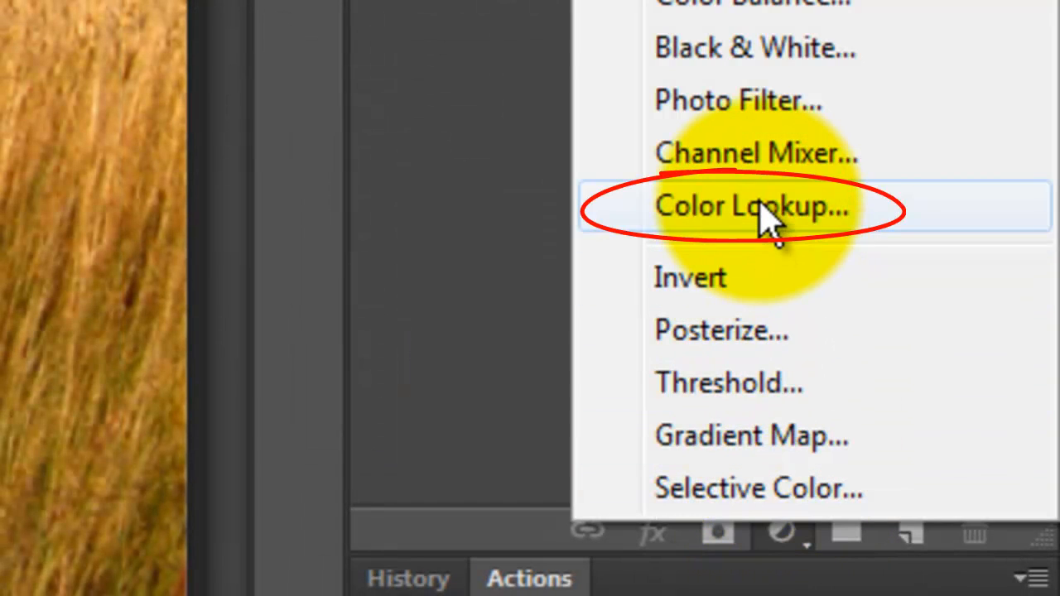
click(753, 205)
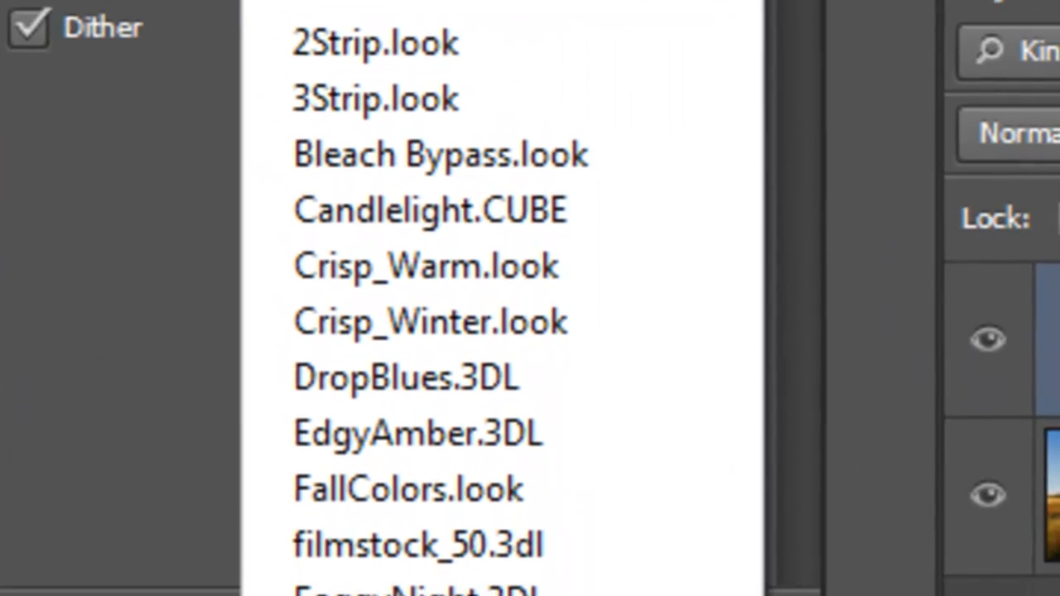
scroll(down, 3)
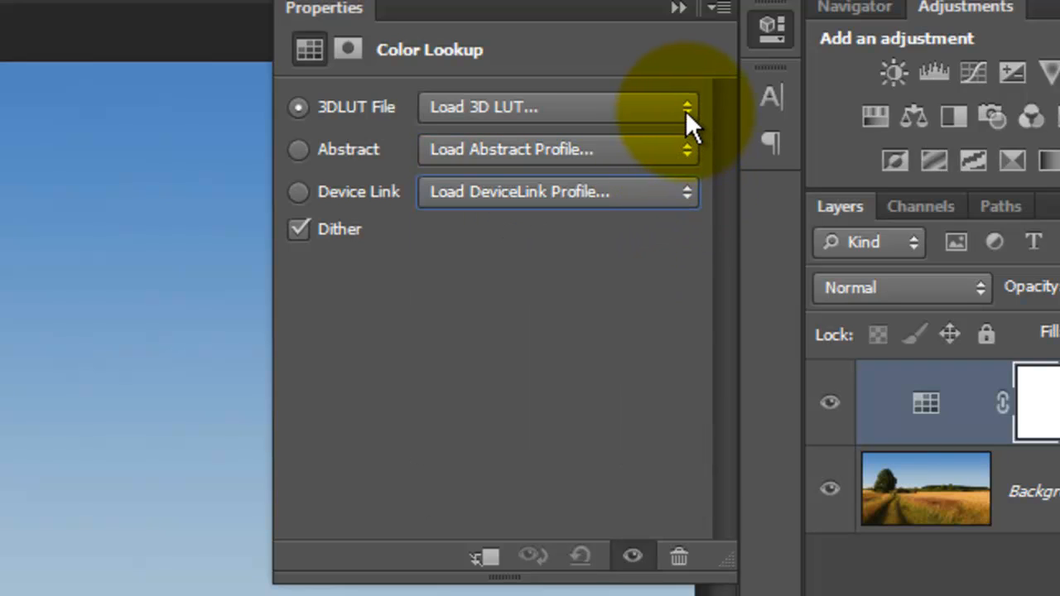
Load the Moonlight.3DL look into the Color Lookup layer to make the field a night scene.
click(683, 106)
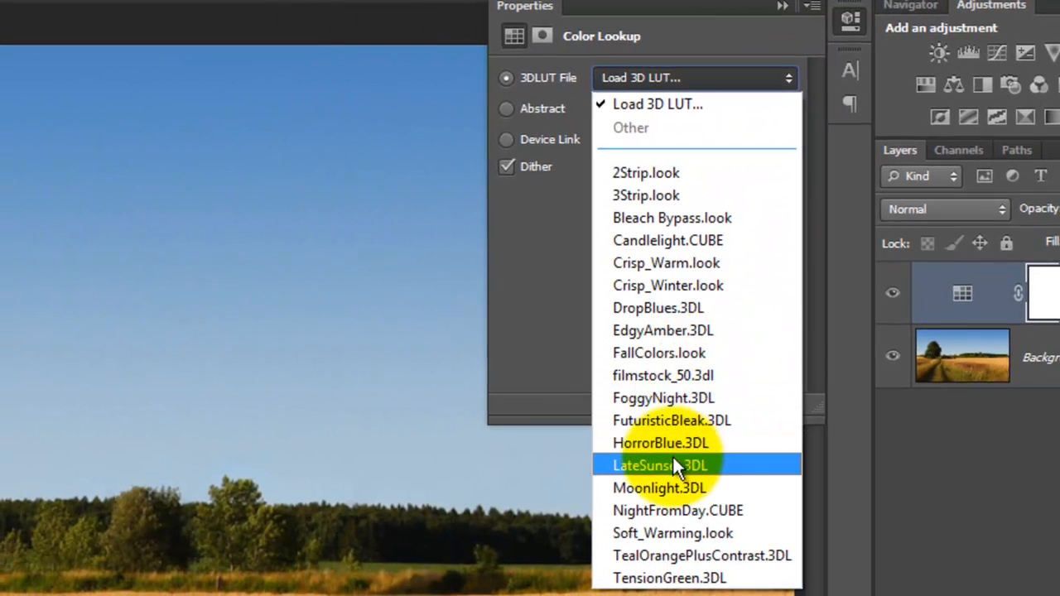
click(672, 487)
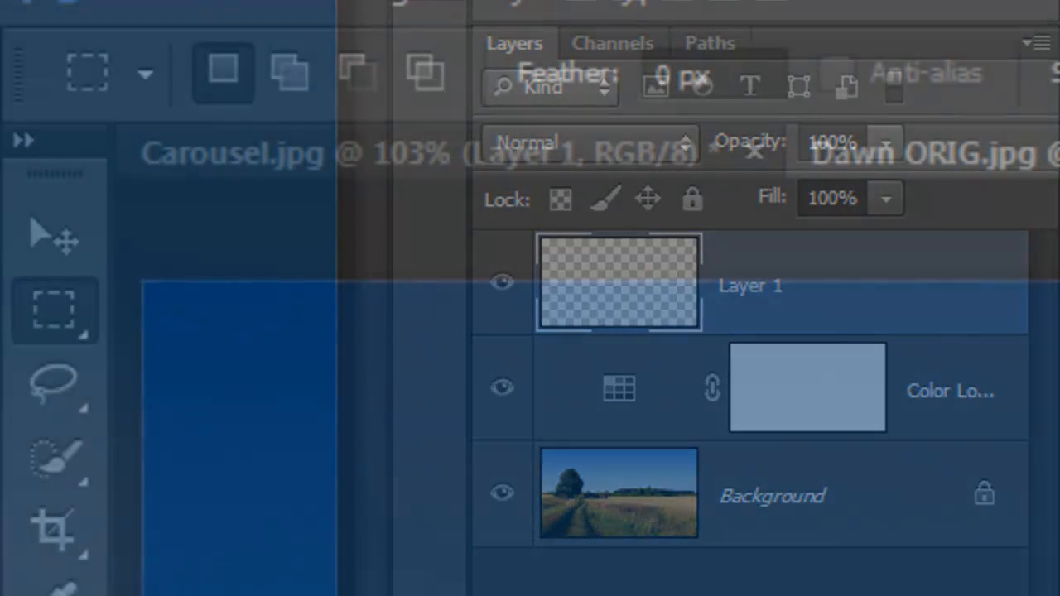
Select a circle right of the tree, fill it with pale yellow fdffbb, and deselect.
click(51, 311)
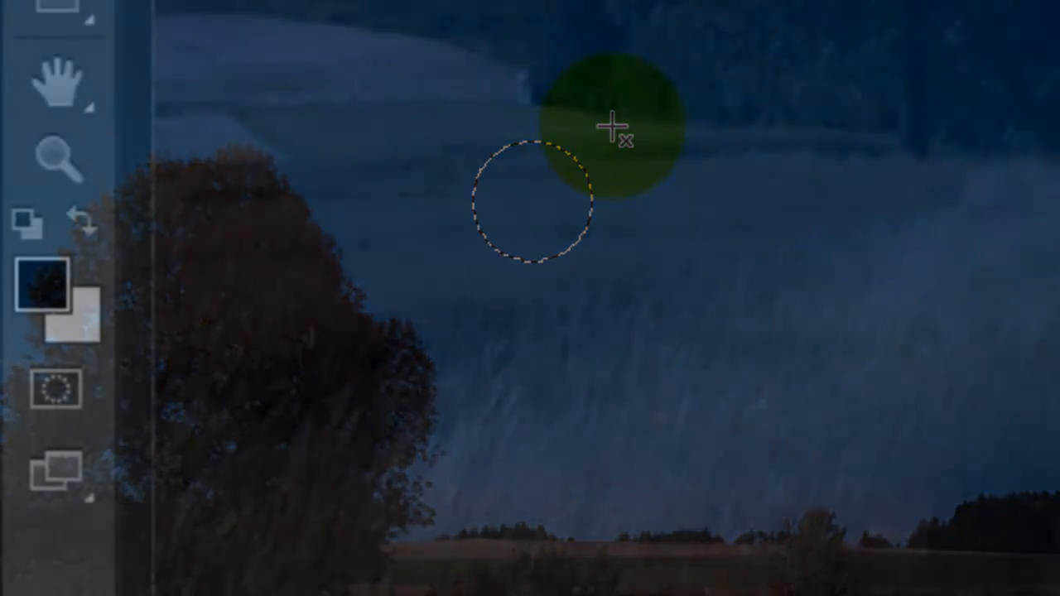
click(39, 285)
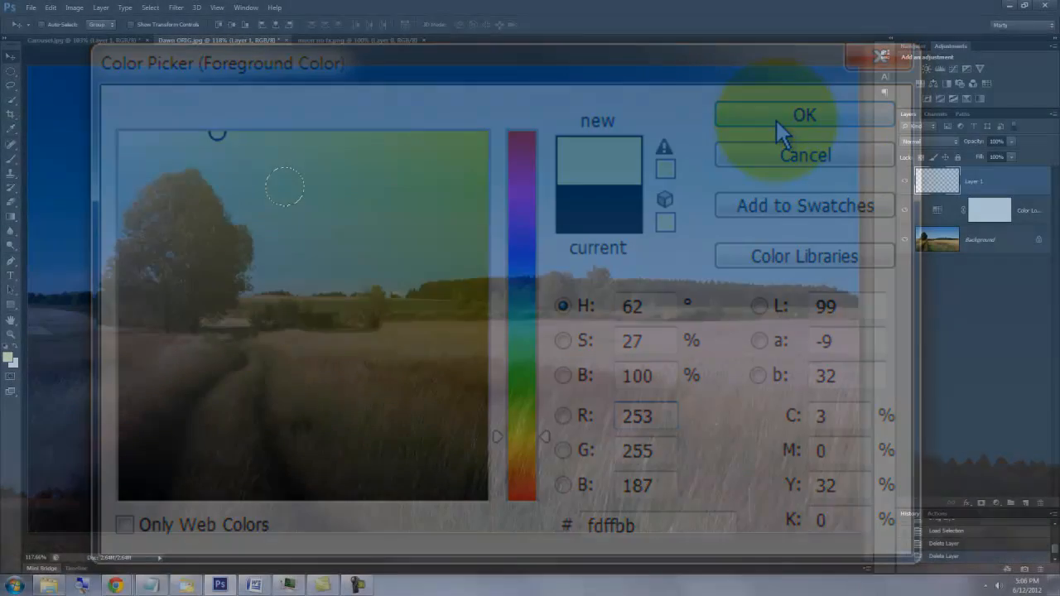
click(803, 114)
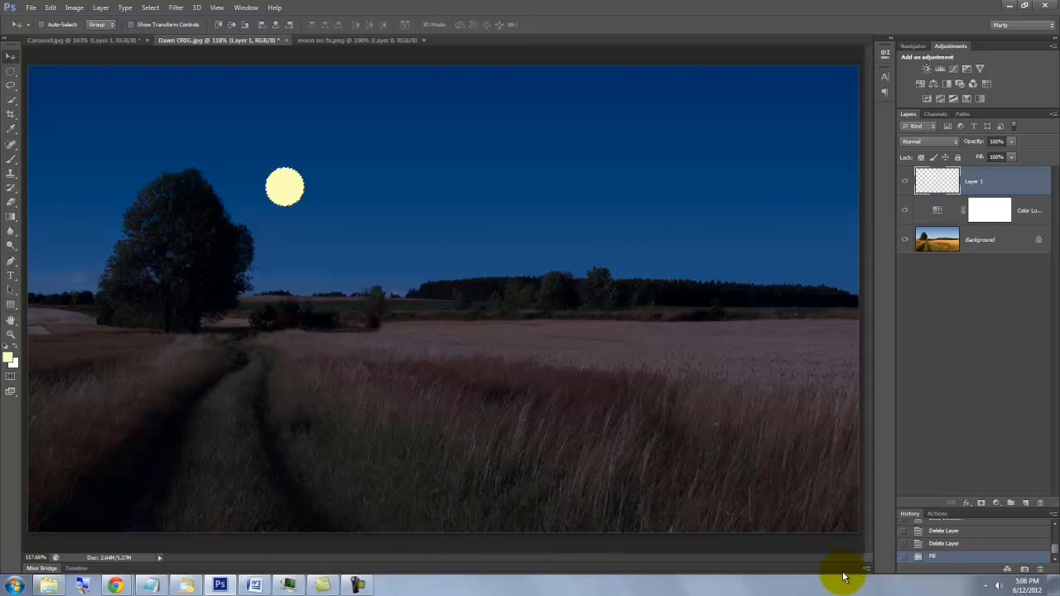
key(Ctrl+D)
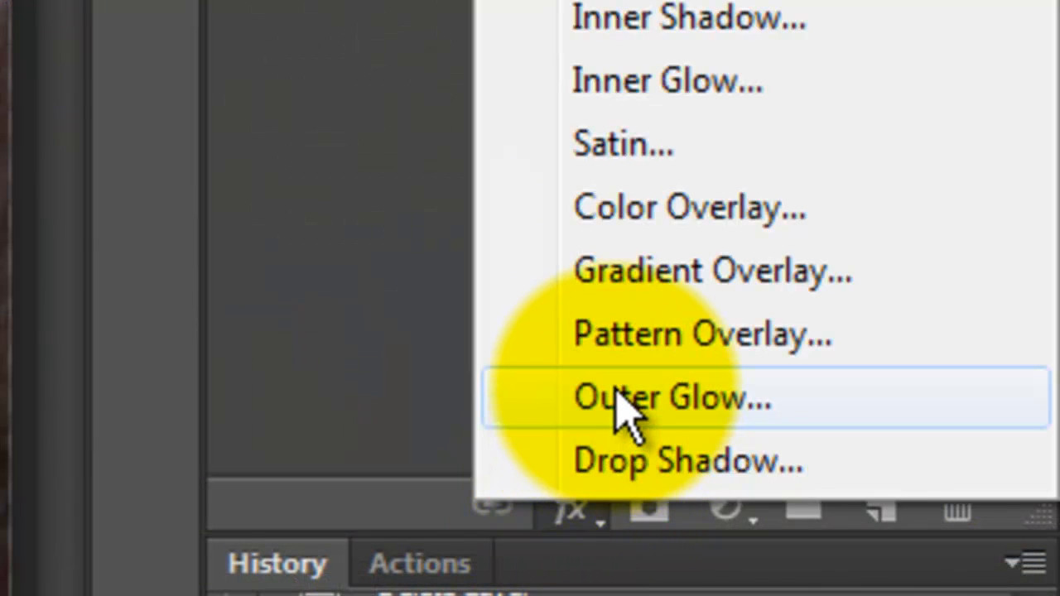
Add an Outer Glow style to the moon layer, adjusting its opacity and size.
click(646, 397)
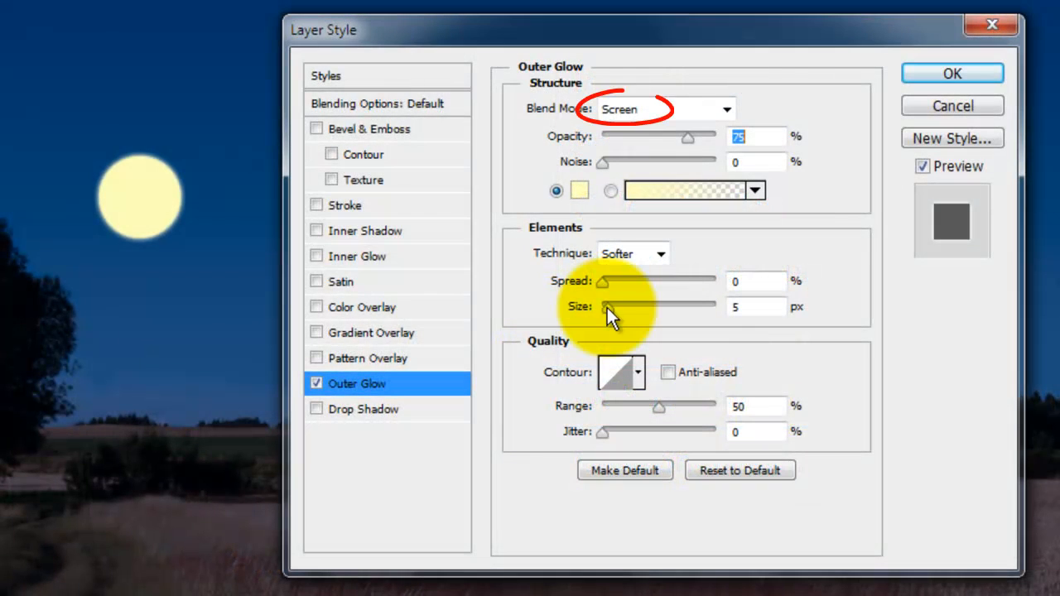
click(738, 137)
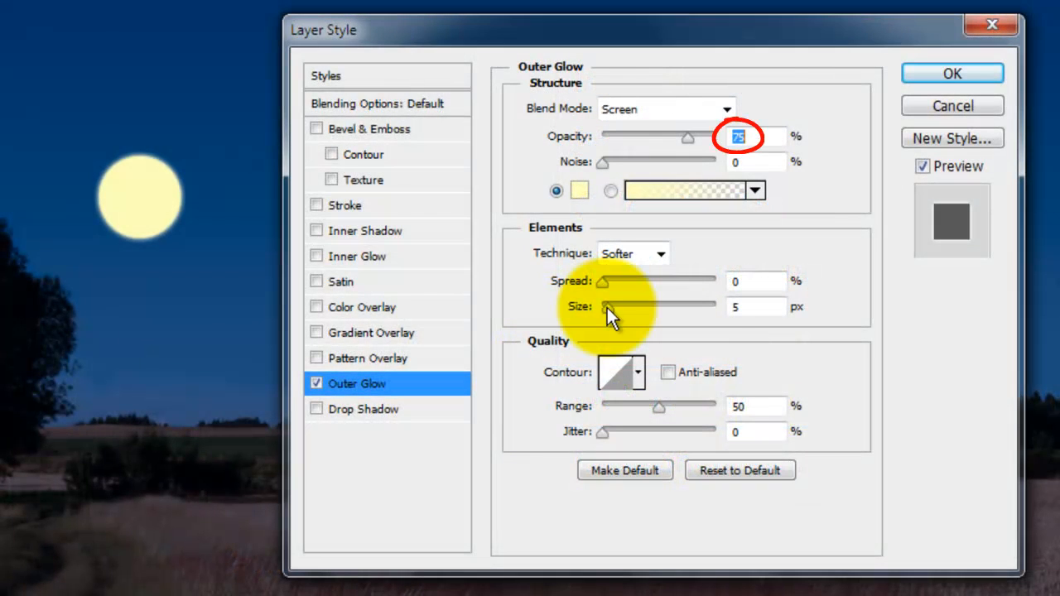
click(755, 307)
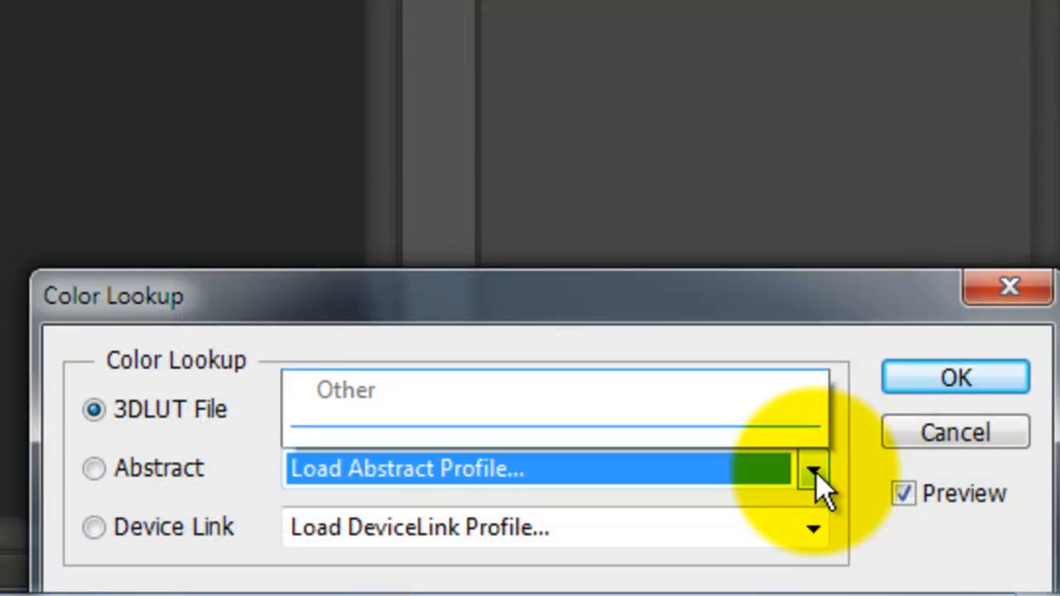
Preview Abstract profiles on the carousel: Blacklight Poster, Gold-Blue, Gold-Crimson and several others.
click(815, 474)
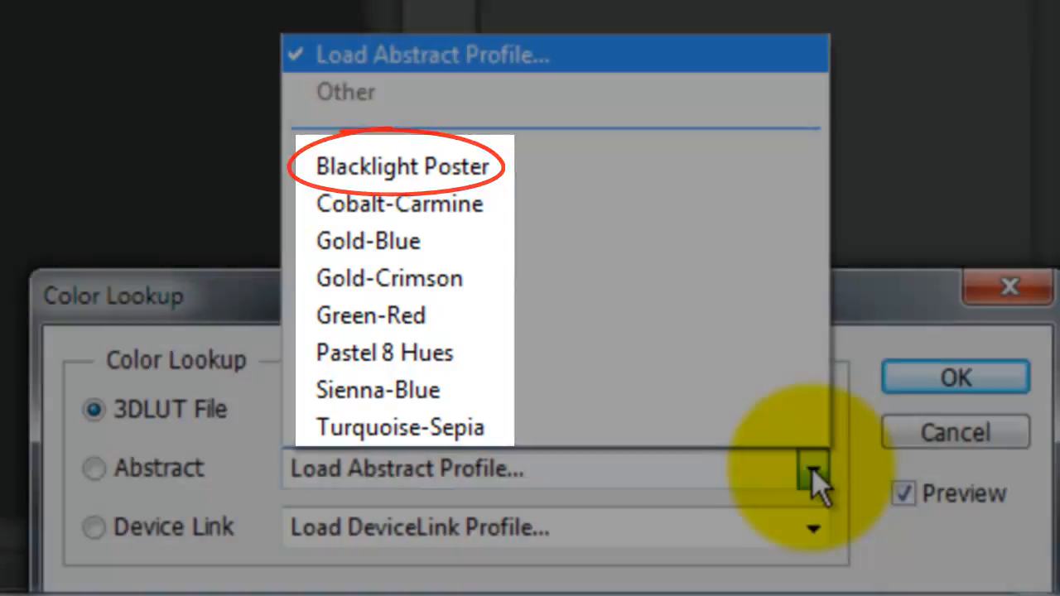
click(400, 166)
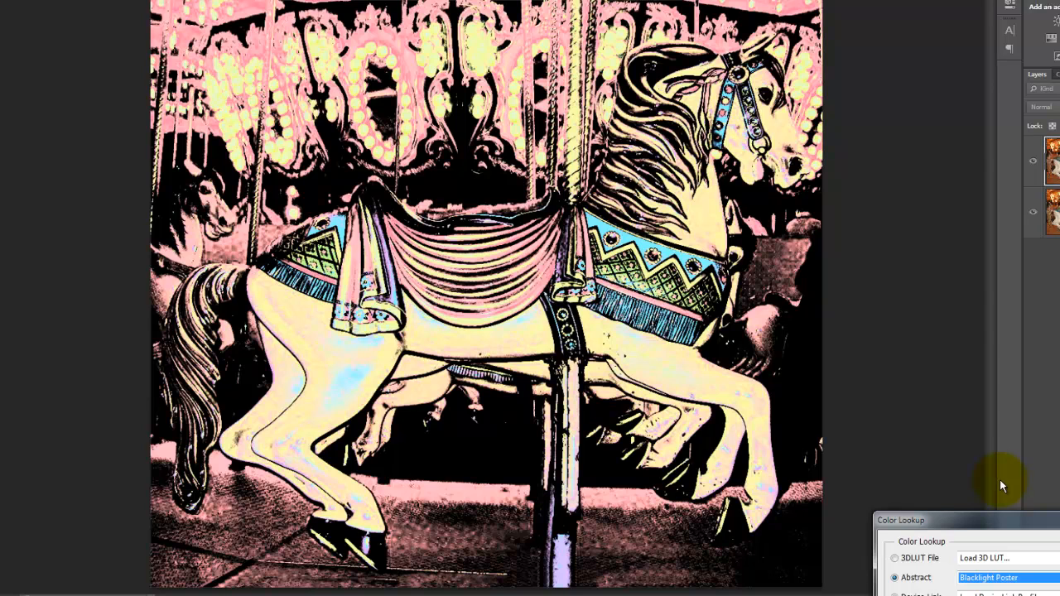
click(990, 577)
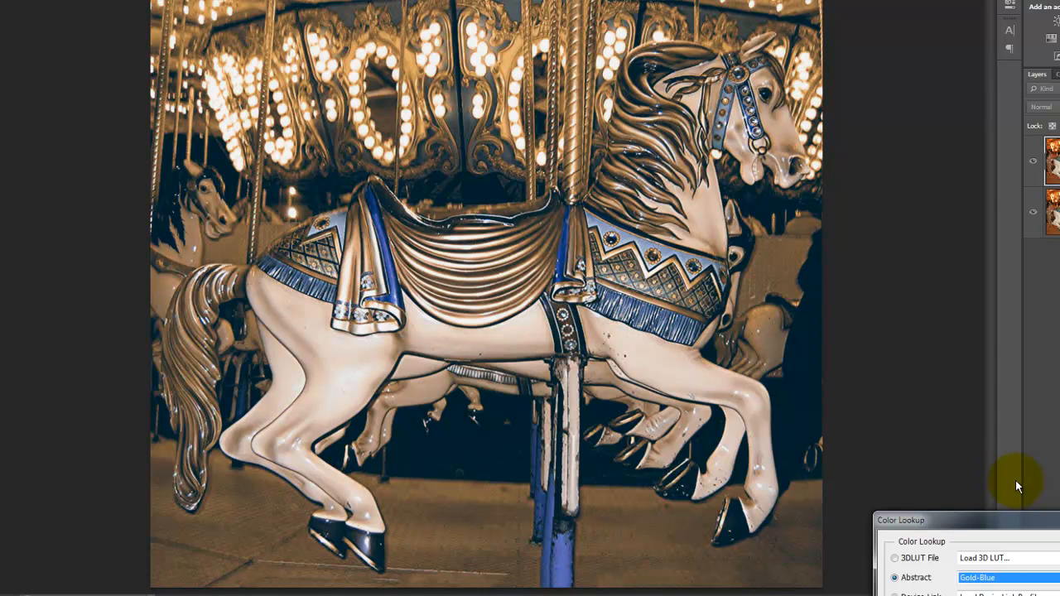
click(1000, 578)
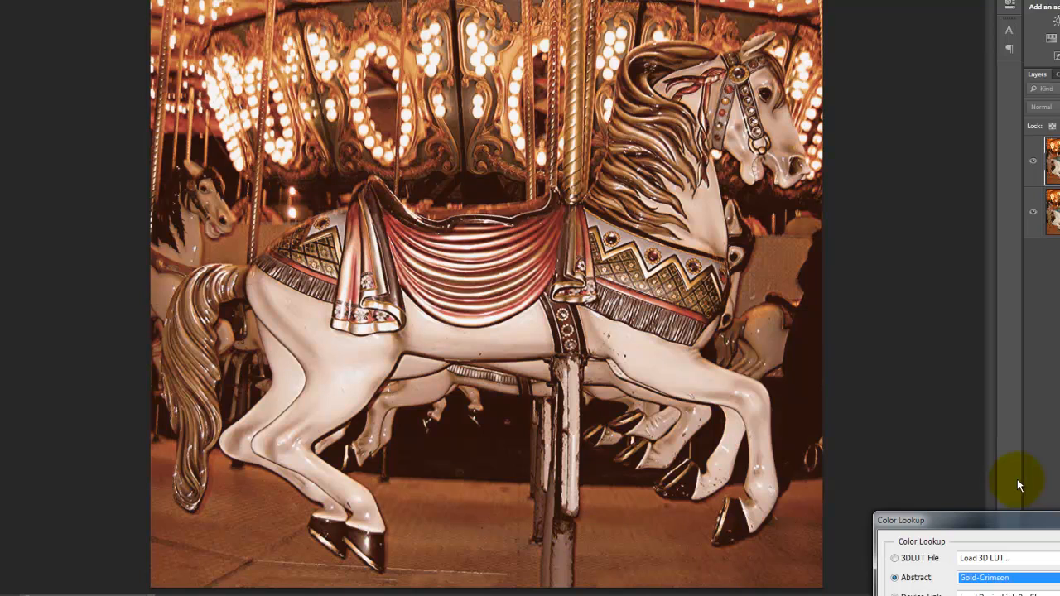
click(996, 577)
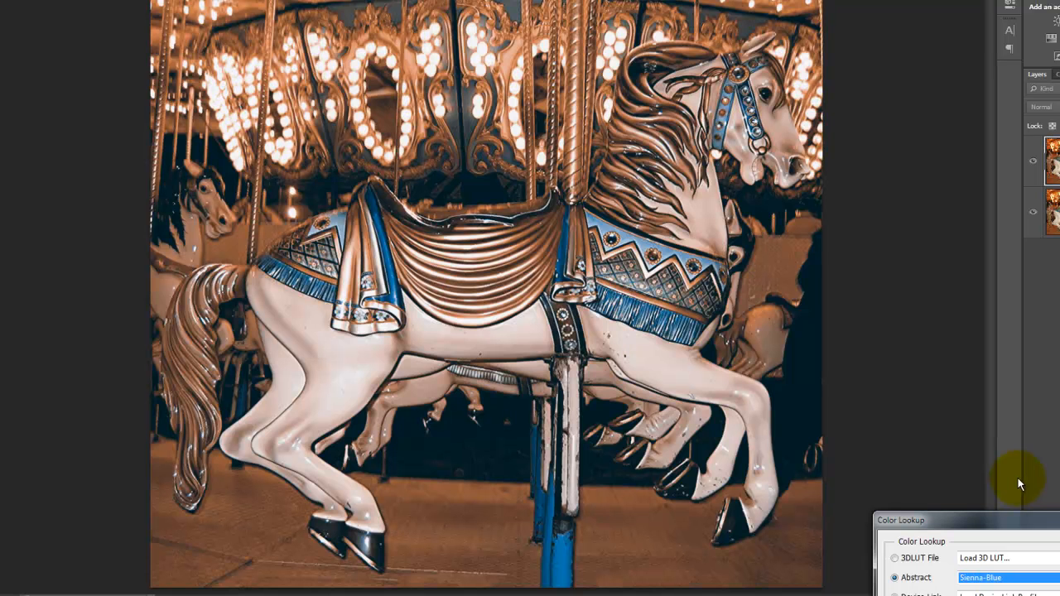
click(989, 578)
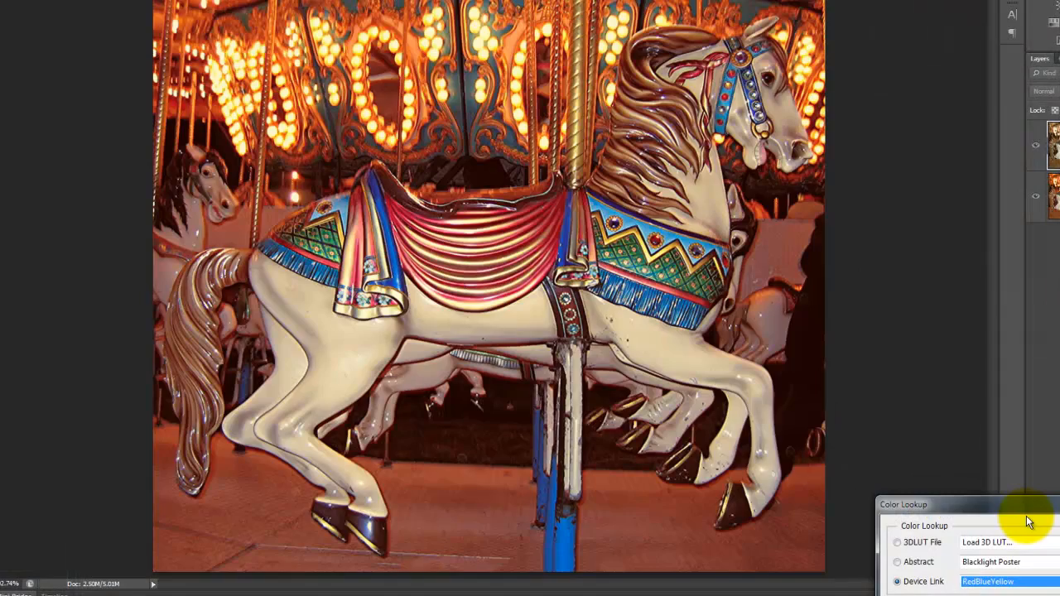
Preview the Smokey and another device link look, then apply TealMagentaGold.
click(998, 578)
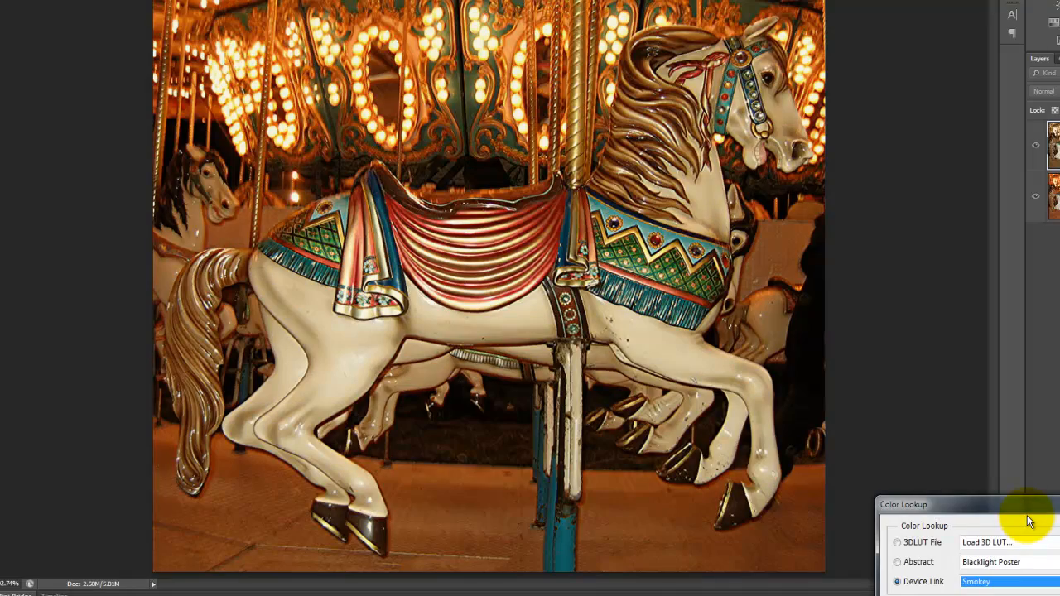
click(994, 581)
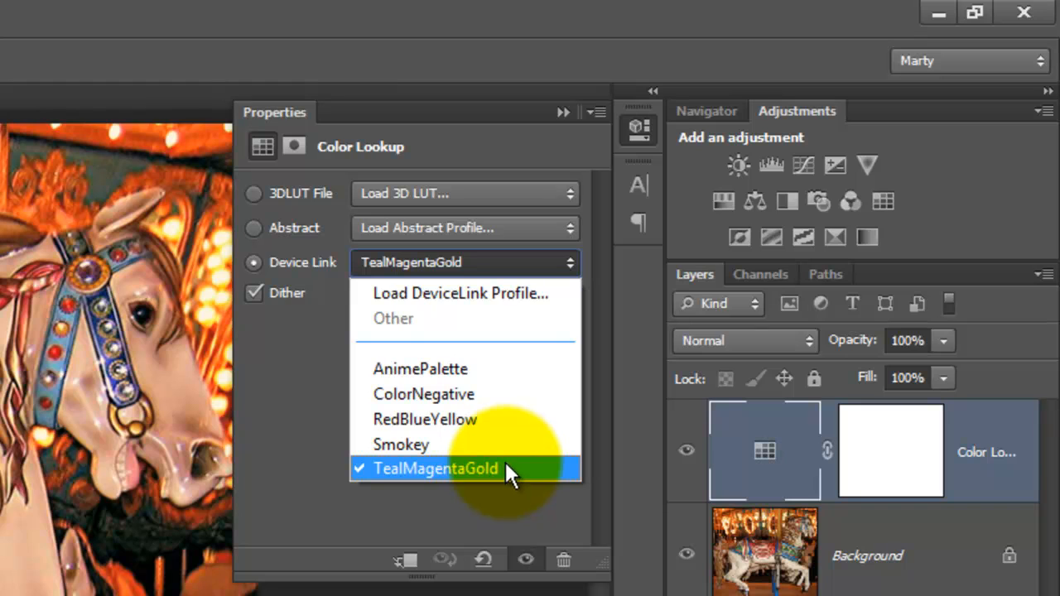
click(435, 469)
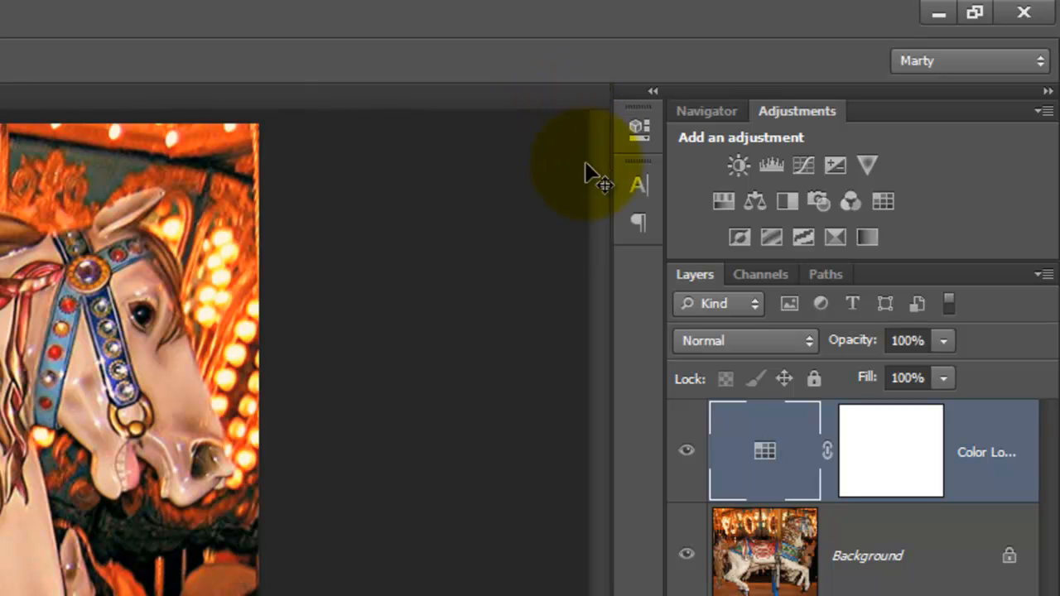